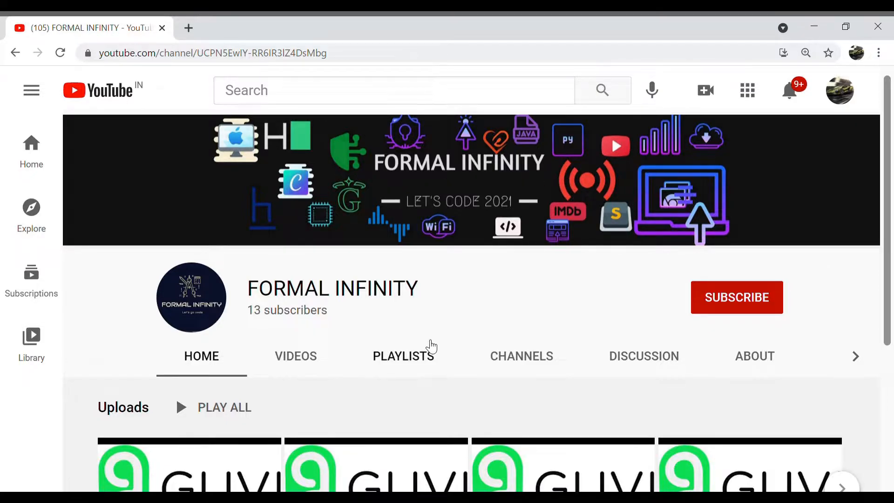
{"action": "mouse_move", "coordinate": [722, 320]}
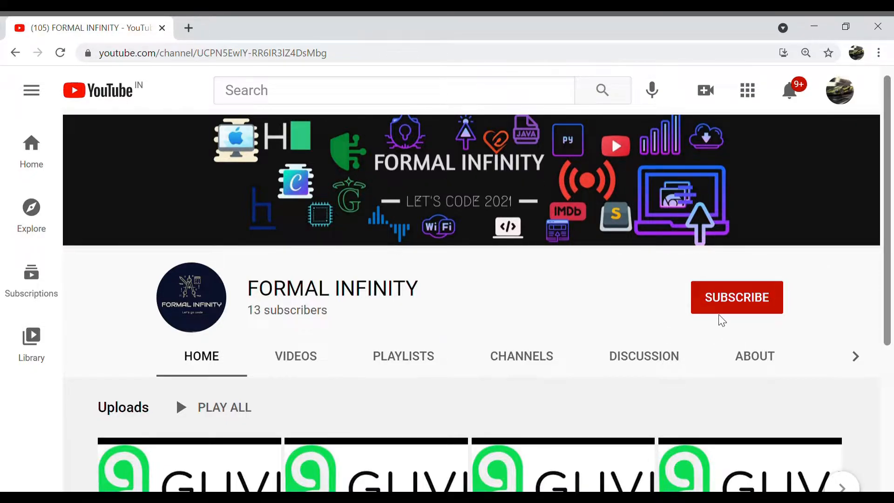
Subscribe to the FORMAL INFINITY YouTube channel
{"action": "left_click", "coordinate": [736, 297]}
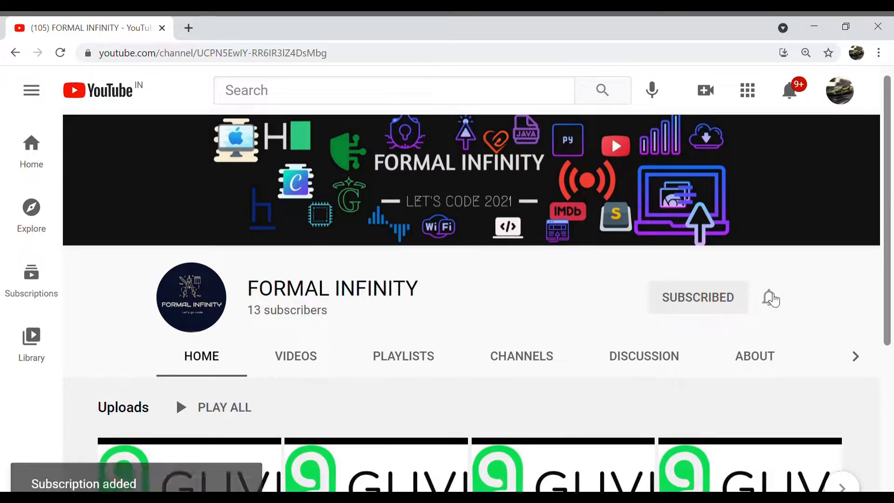
{"action": "left_click", "coordinate": [769, 298]}
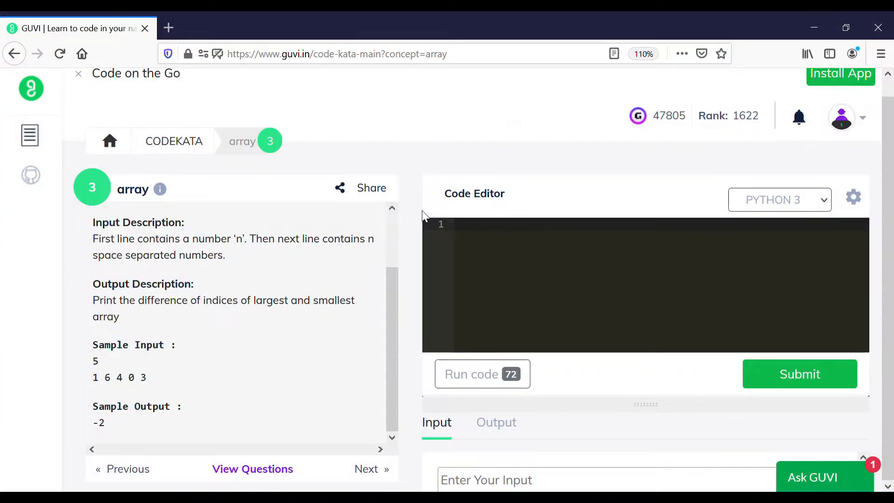
{"action": "mouse_move", "coordinate": [192, 248]}
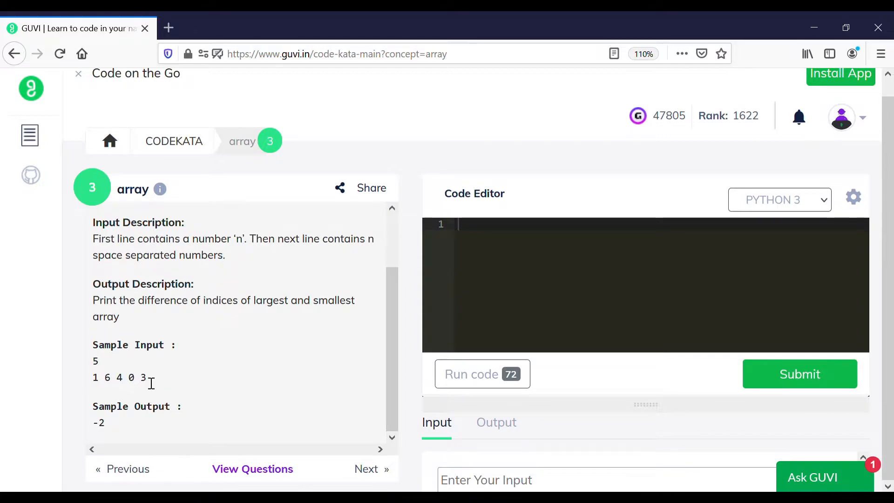
{"action": "mouse_move", "coordinate": [109, 429]}
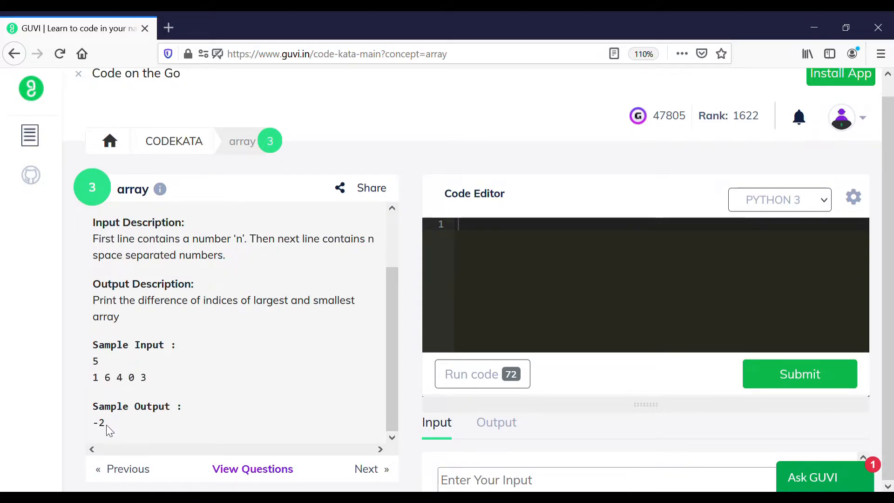
{"action": "double_click", "coordinate": [99, 422]}
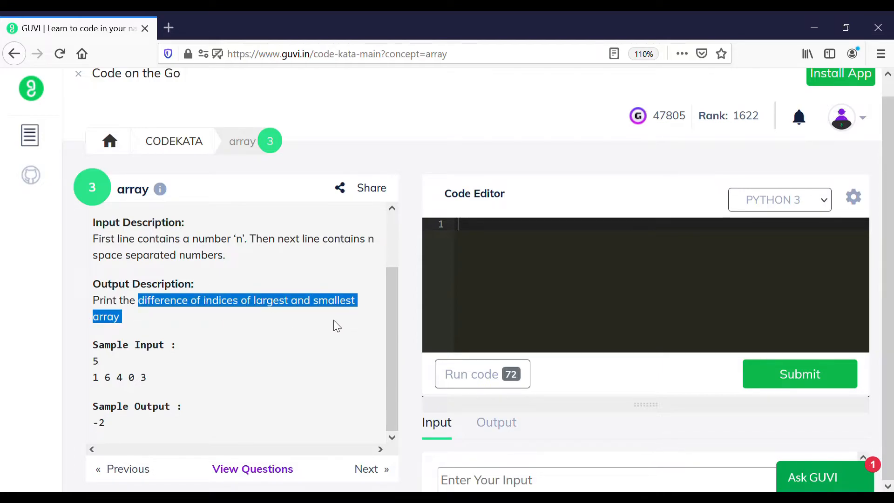
{"action": "scroll", "scroll_direction": "up", "scroll_amount": 3}
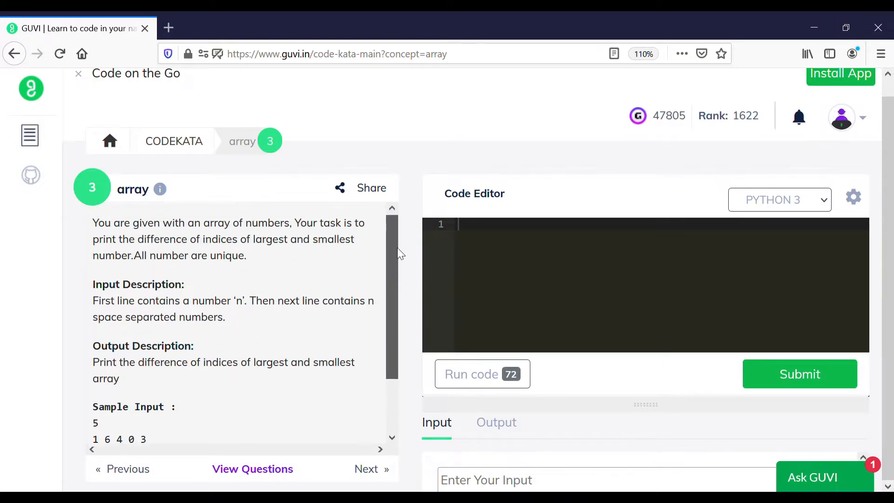
Enter a = int(input()) and arr = list(map(int,input().split())), then begin a print statement
{"action": "type", "text": "a"}
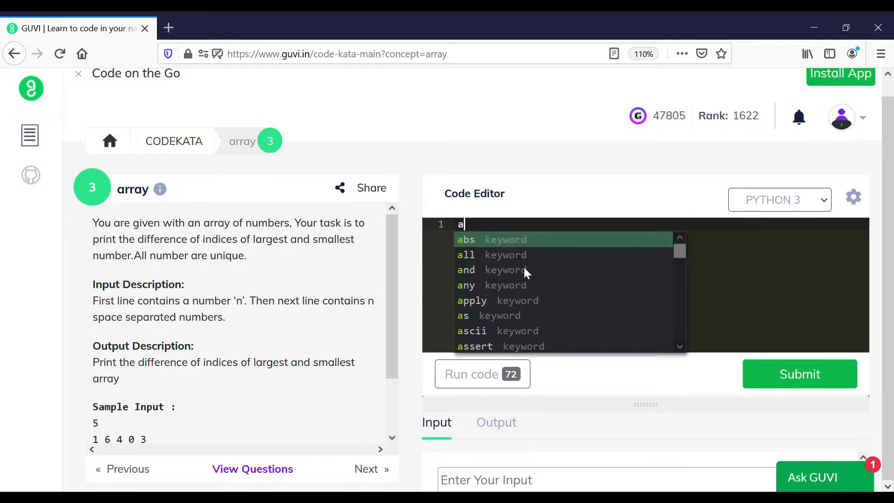
{"action": "type", "text": "= int("}
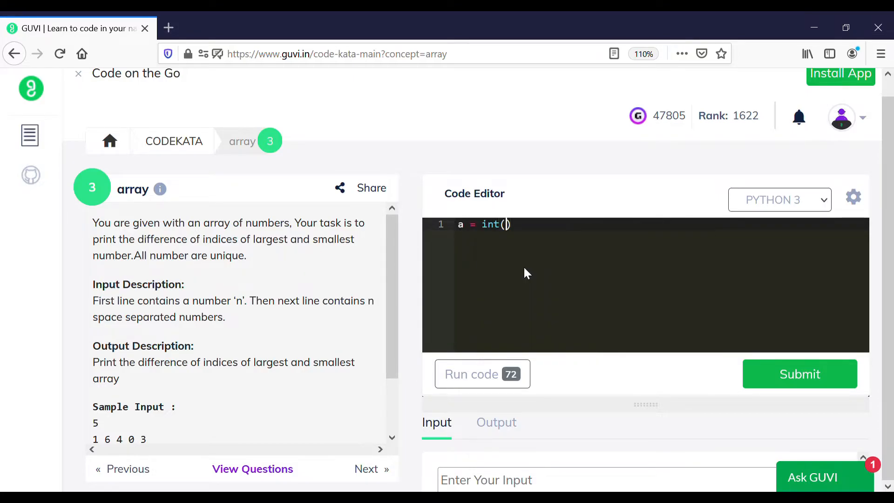
{"action": "type", "text": "input()"}
{"action": "type", "text": "arr ="}
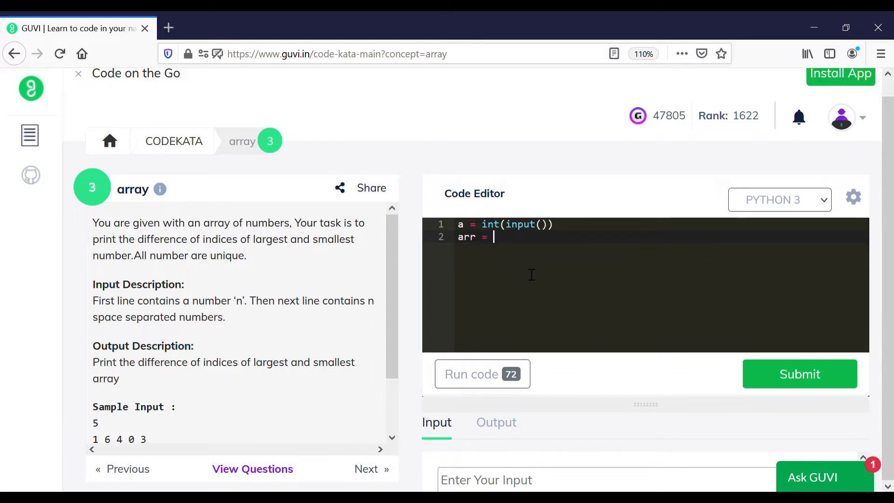
{"action": "type", "text": "list(map(int,"}
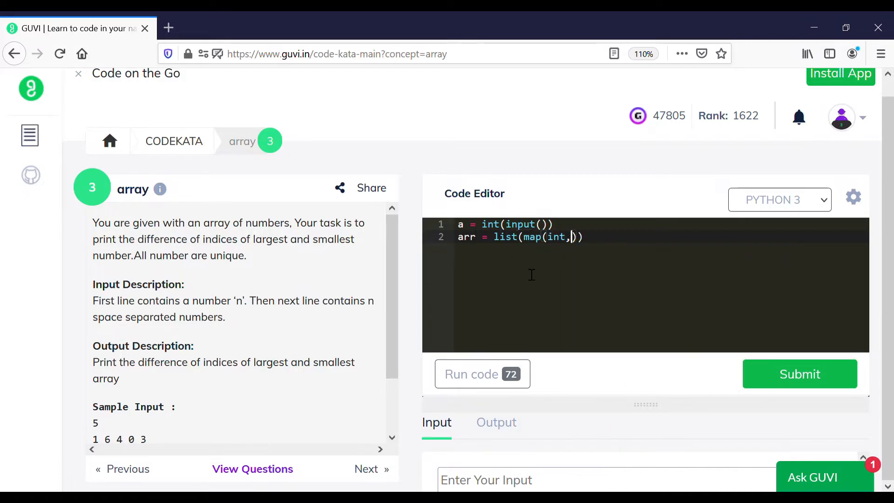
{"action": "type", "text": "input()."}
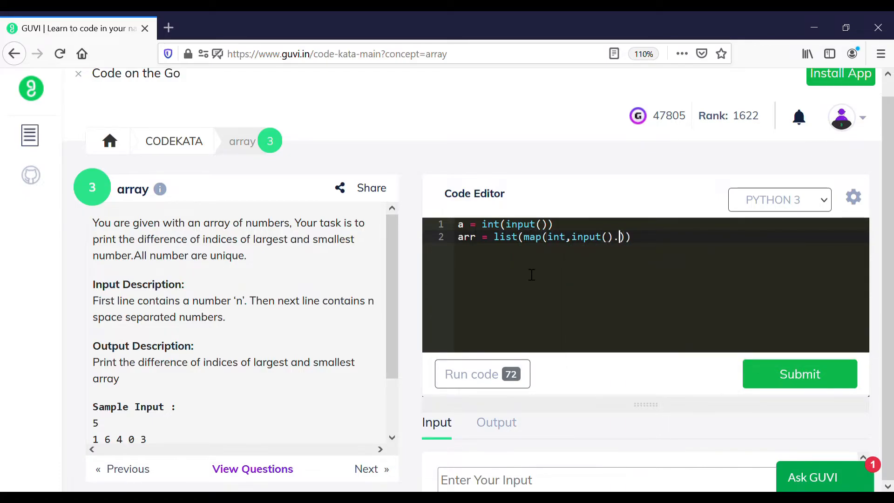
{"action": "type", "text": "split())"}
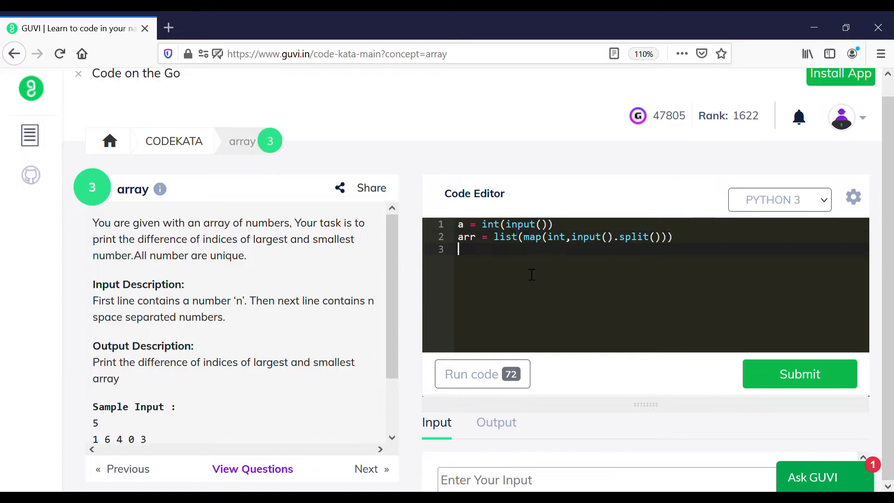
{"action": "type", "text": "print"}
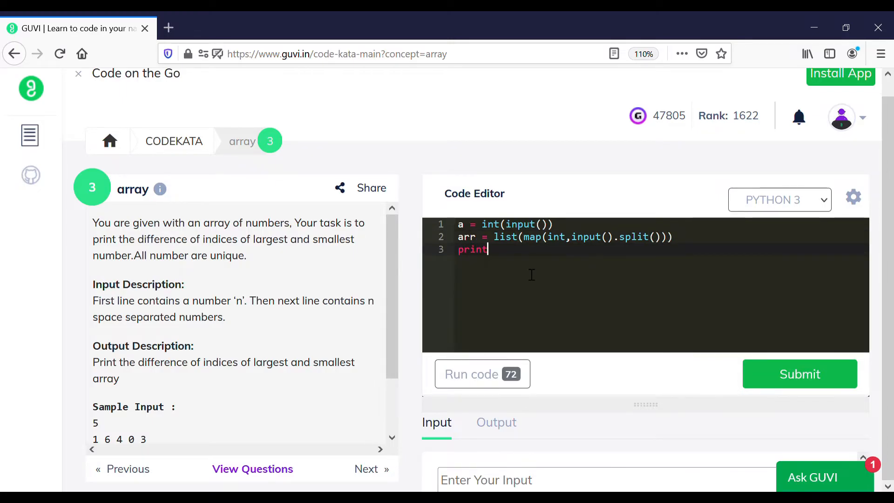
Write the print line taking arr.index(max(arr)) minus the index of the minimum
{"action": "type", "text": "(arr."}
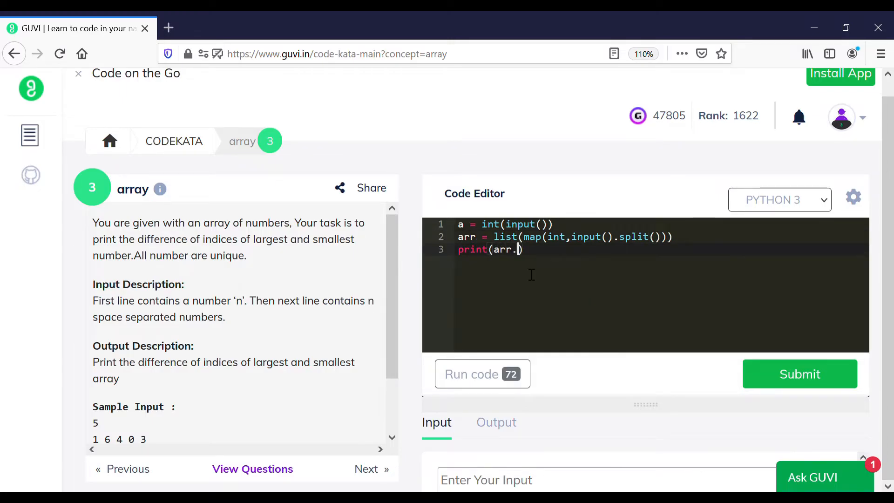
{"action": "type", "text": "index("}
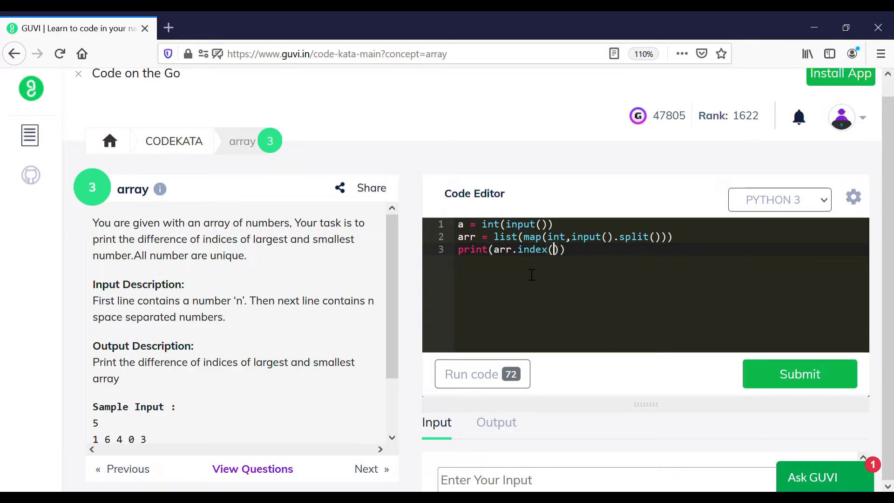
{"action": "type", "text": "max("}
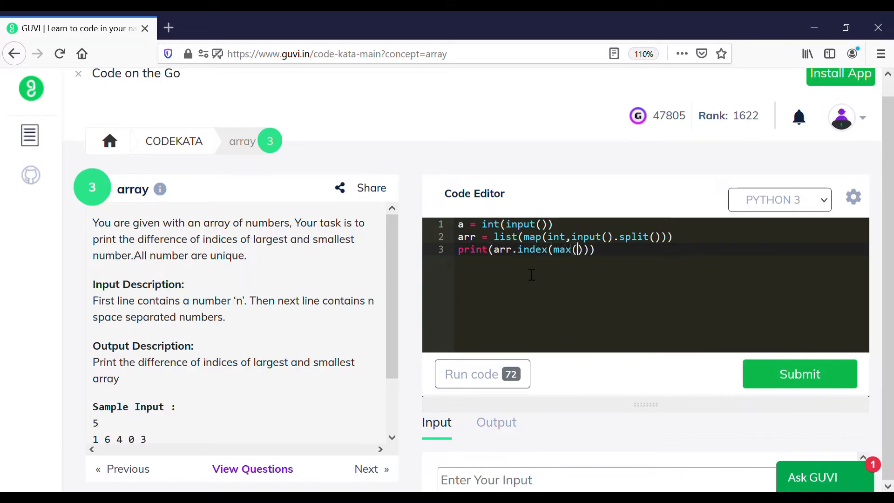
{"action": "type", "text": "arr"}
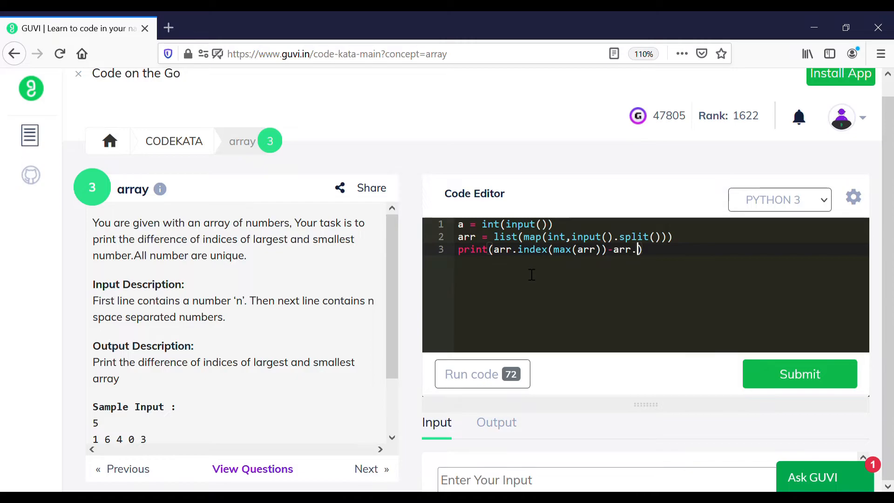
{"action": "type", "text": "index())"}
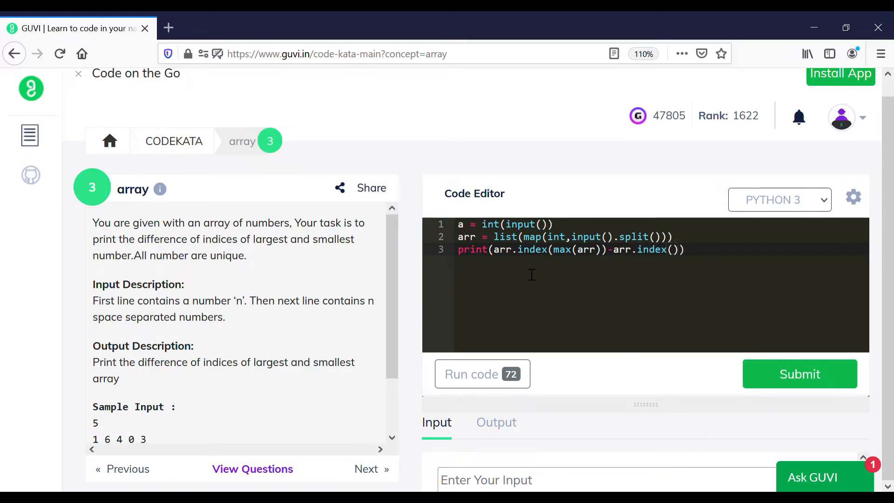
Finish with min(arr), fix the 'aarr' typo, and submit with all test cases passing
{"action": "type", "text": "min(aarr"}
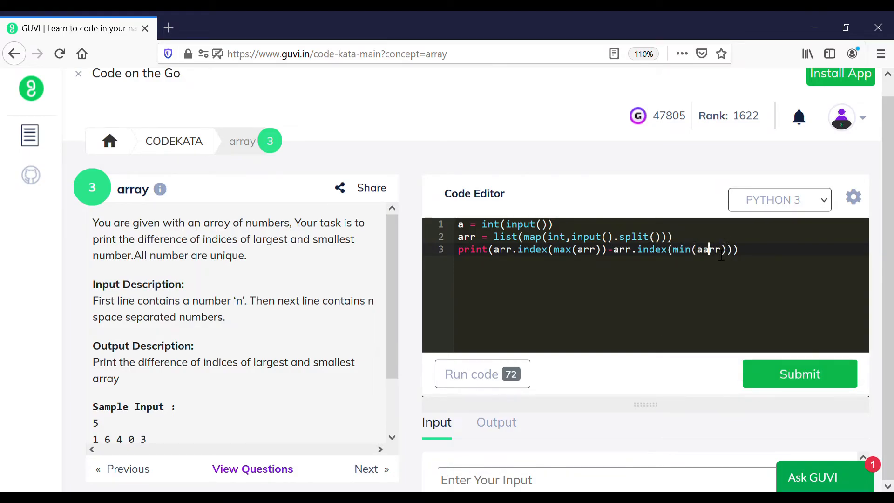
{"action": "left_click", "coordinate": [799, 373]}
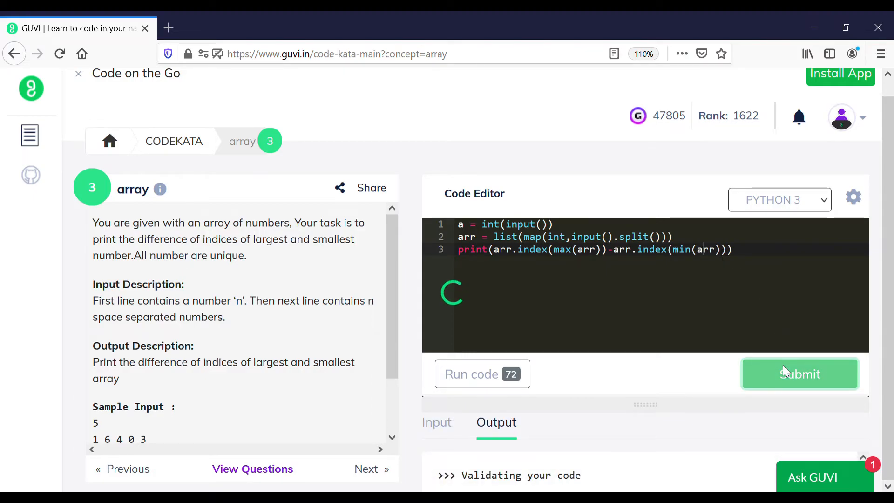
{"action": "left_click", "coordinate": [799, 374]}
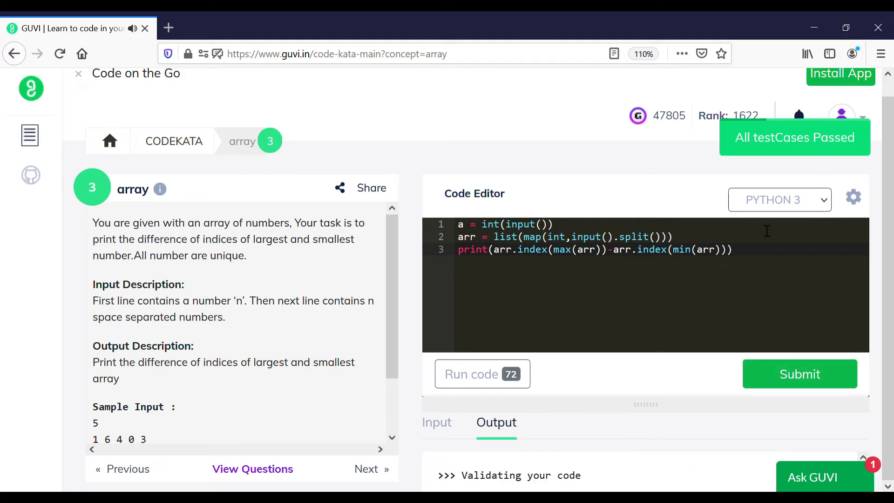